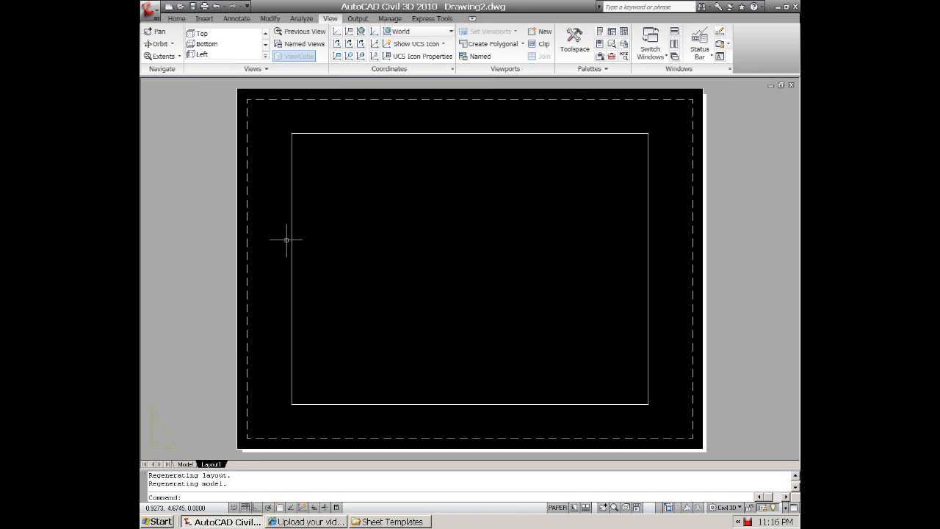
mouse_move(309, 238)
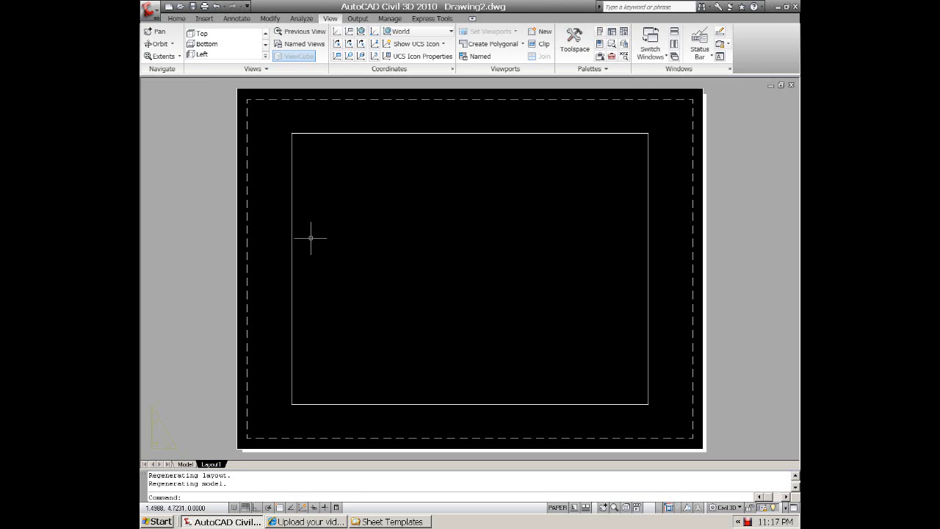
mouse_move(302, 240)
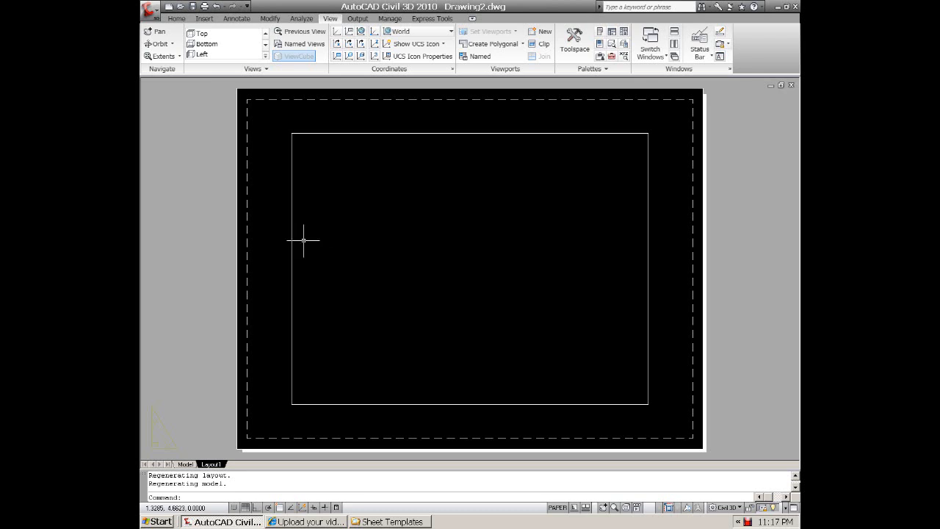
mouse_move(324, 209)
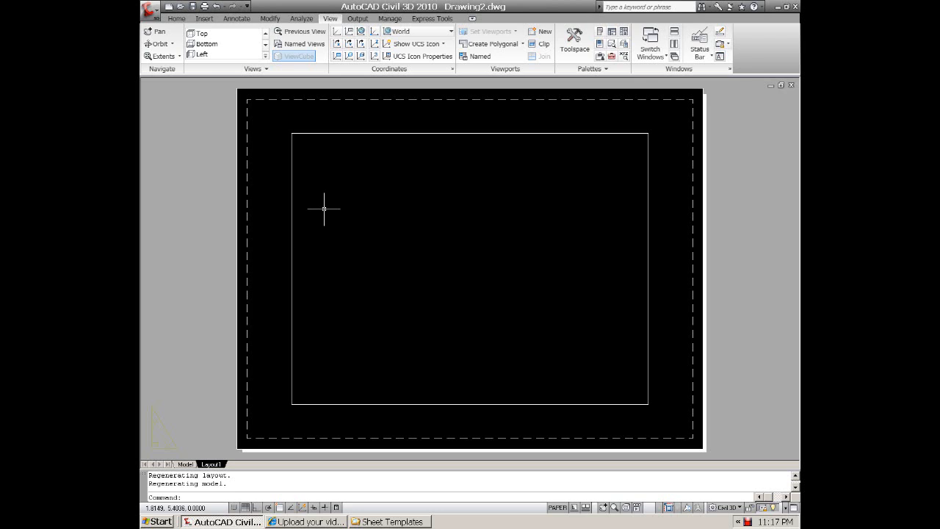
mouse_move(497, 249)
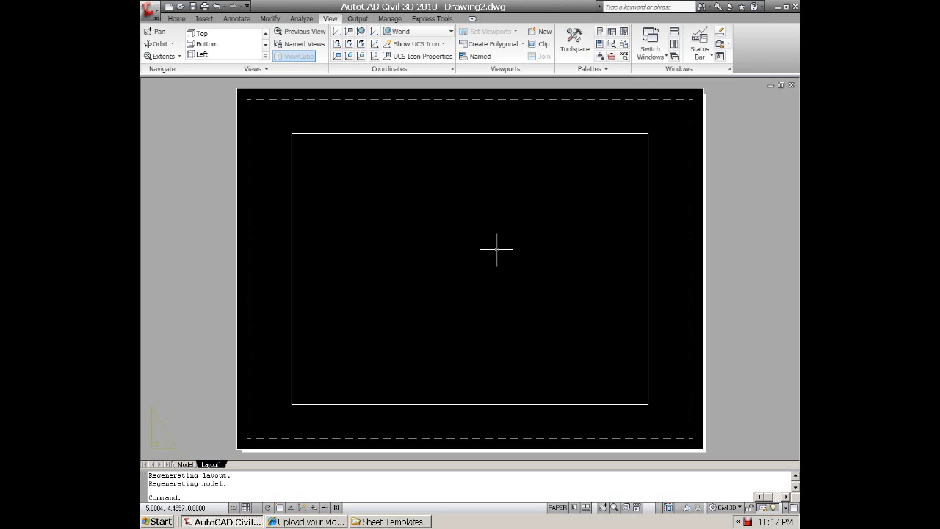
mouse_move(591, 161)
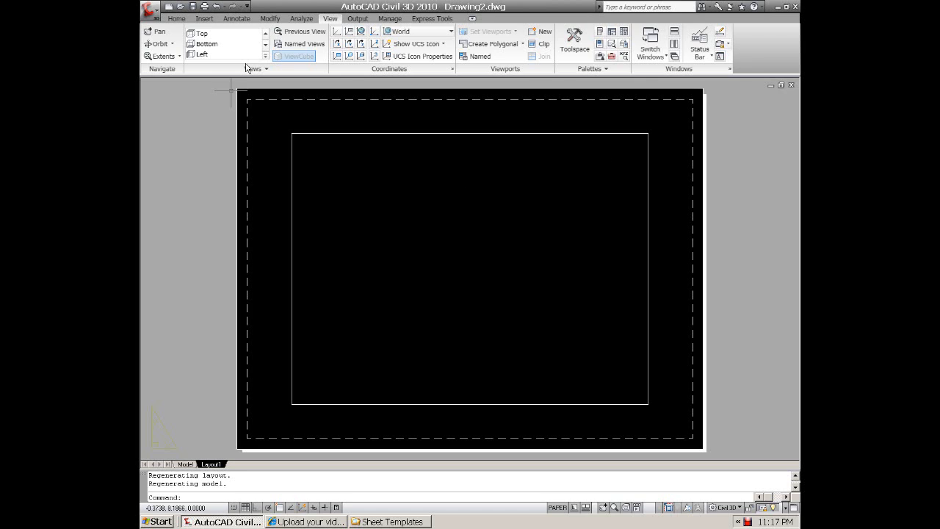
Step: Open the DesignCenter palette from the View tab's Palettes panel
click(176, 19)
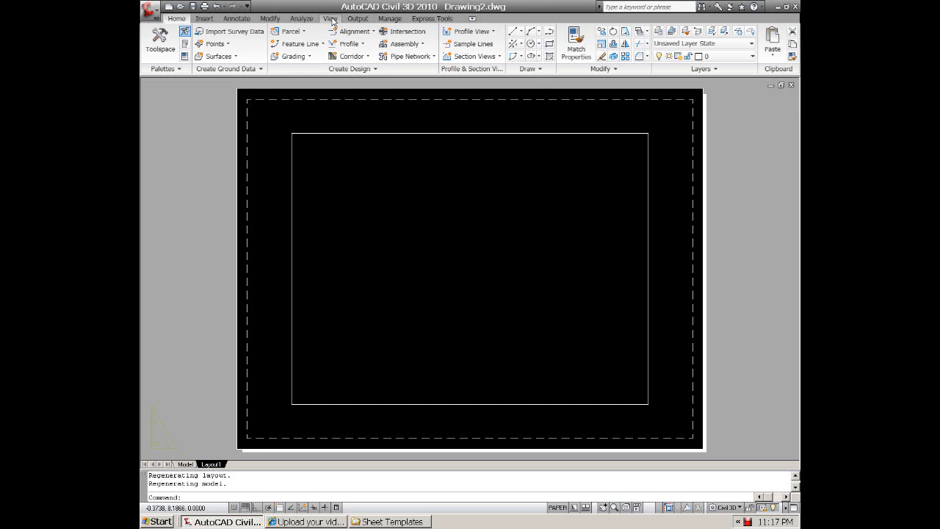
click(329, 18)
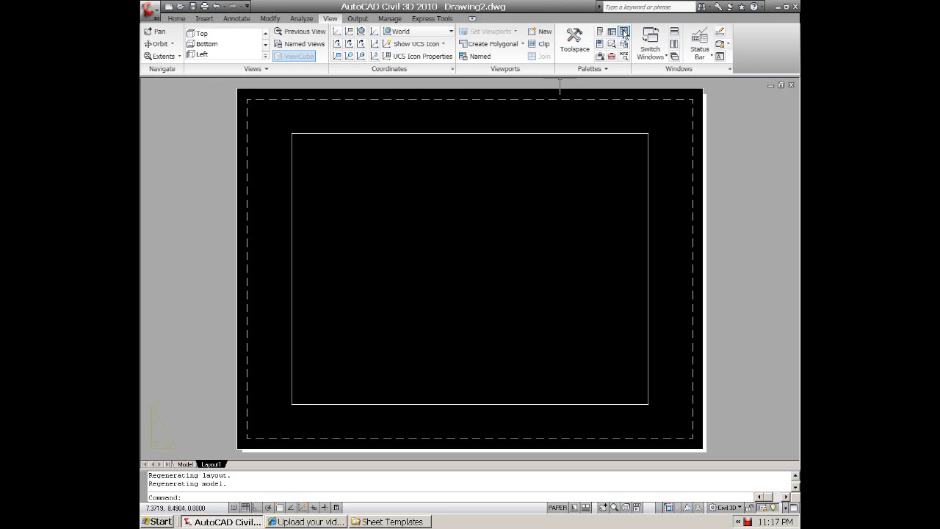
click(612, 31)
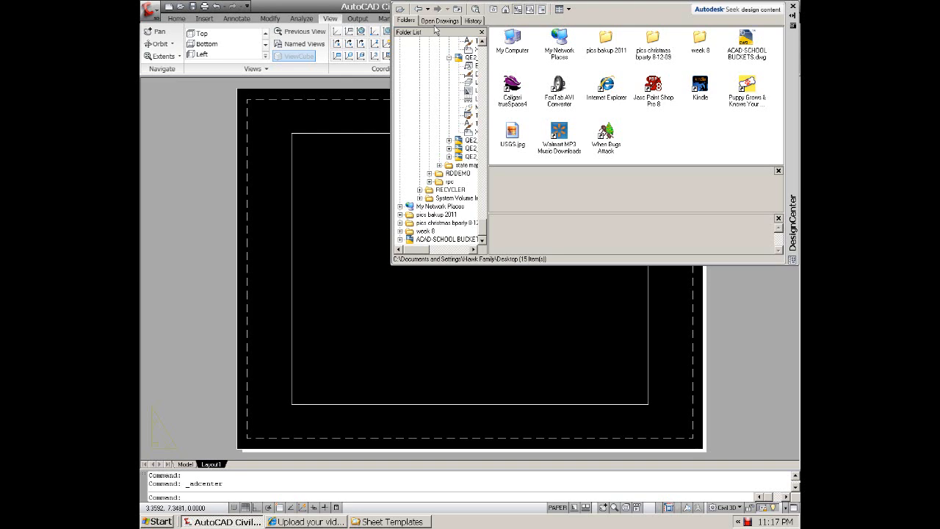
mouse_move(499, 222)
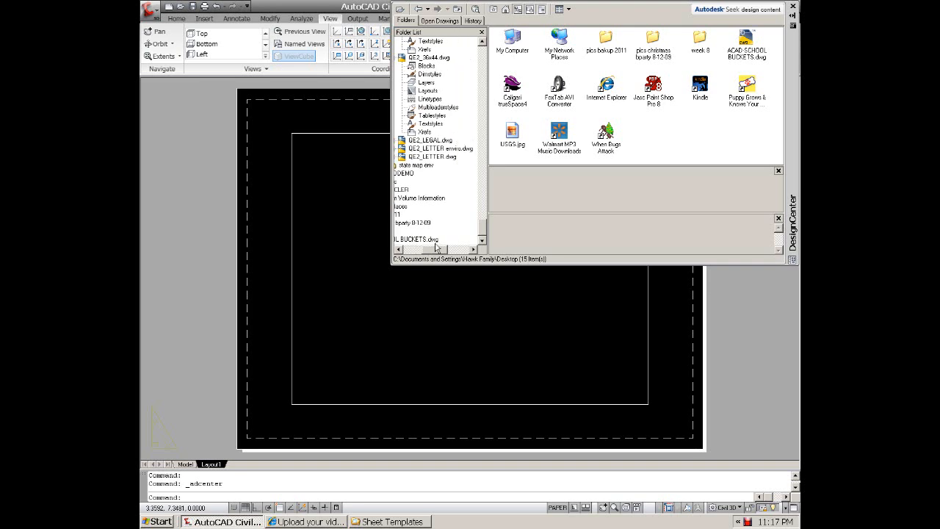
Step: Scroll DesignCenter's folder list to Sheet Templates and the QE2_11x17.dwg drawing
scroll(down, 3)
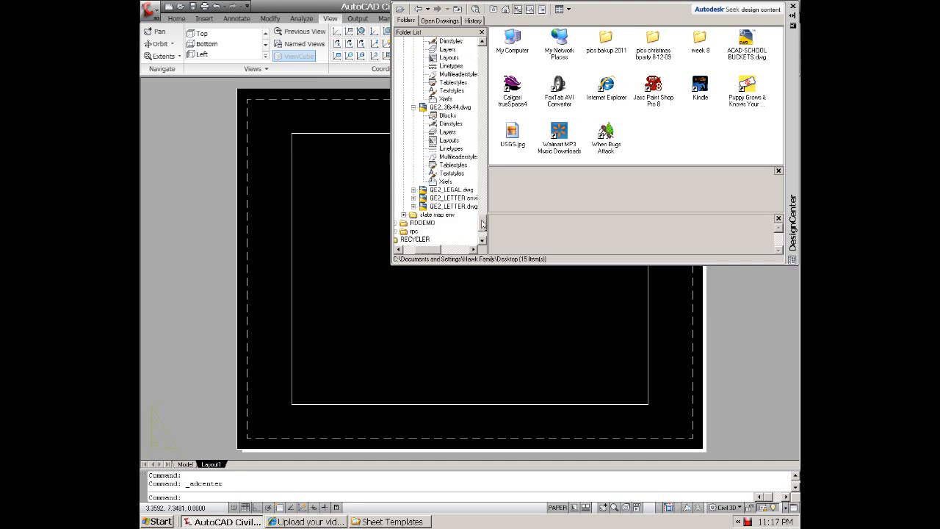
scroll(up, 3)
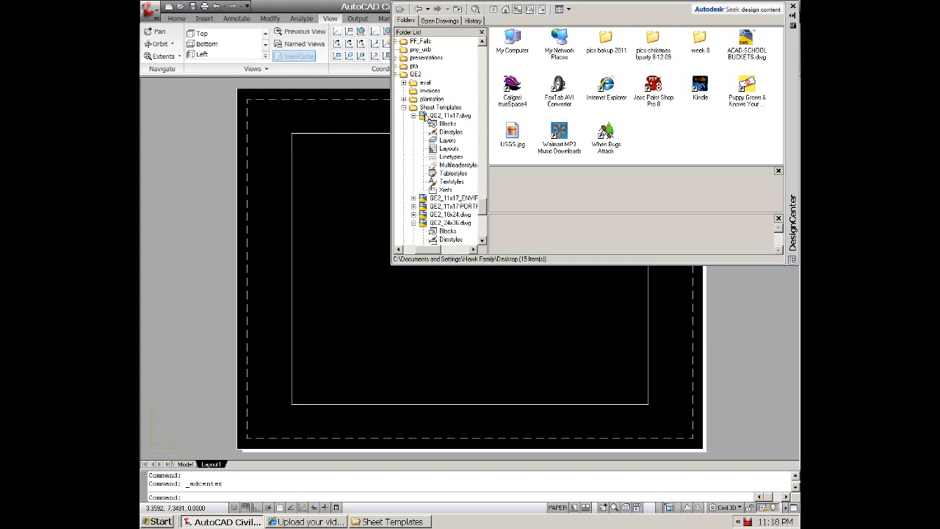
Step: Insert the QE2_11x17 layout from QE2_11x17.dwg's Layouts and activate its tab
click(444, 115)
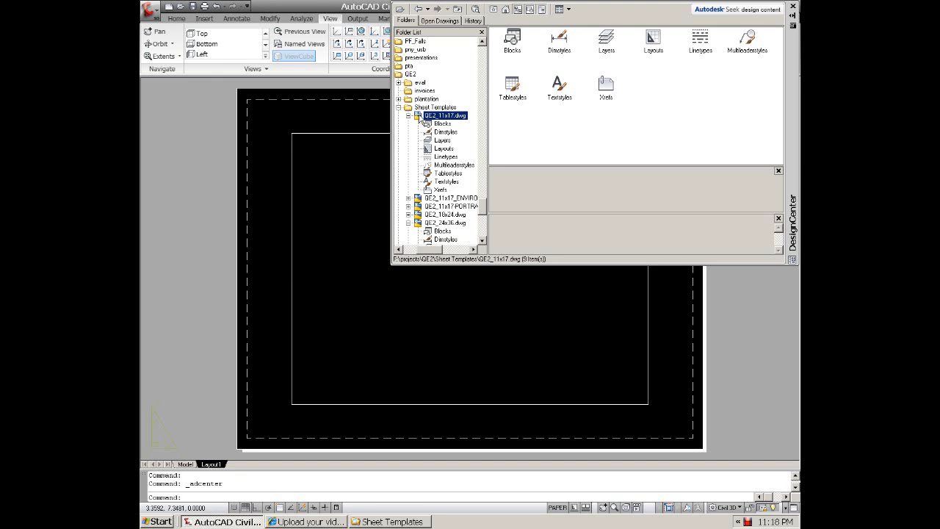
mouse_move(411, 182)
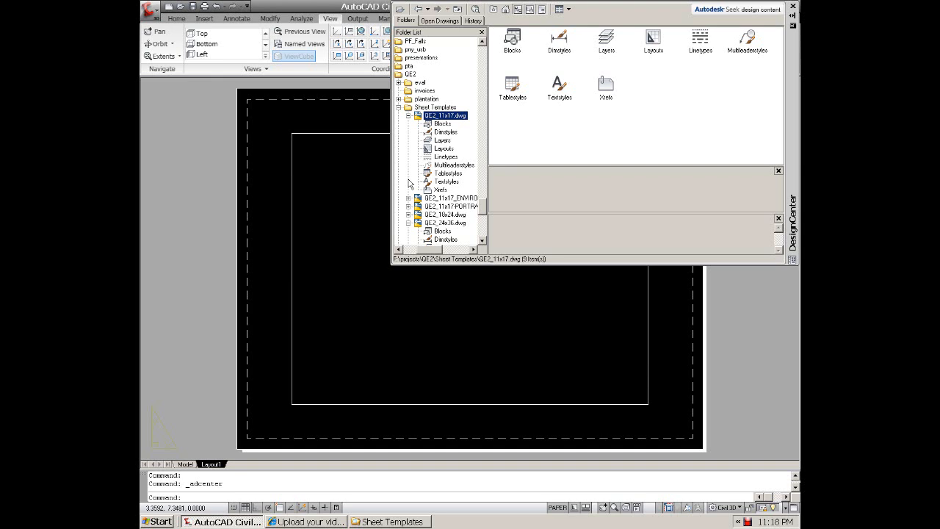
click(409, 116)
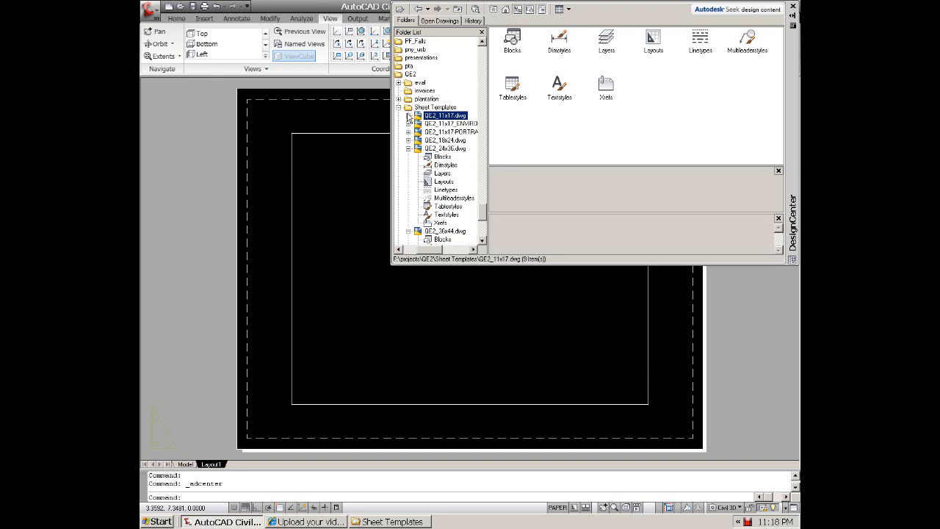
click(409, 115)
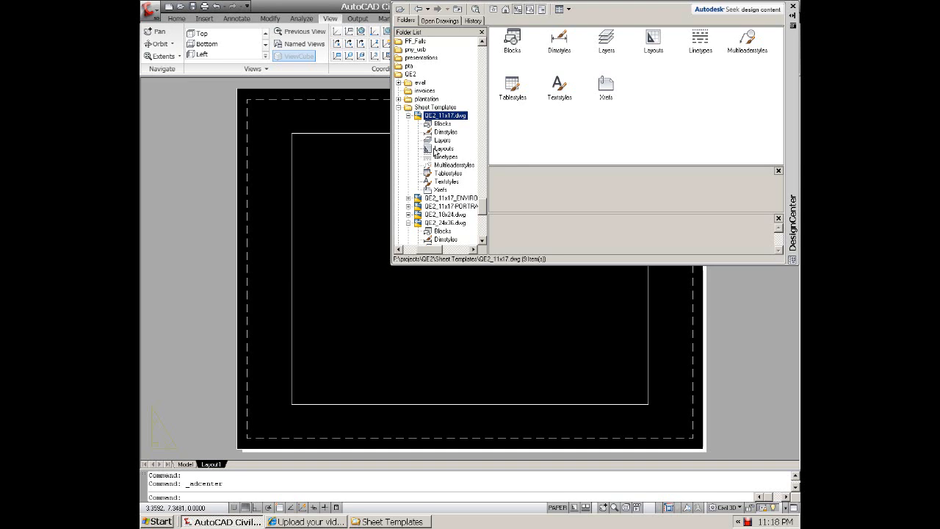
click(444, 148)
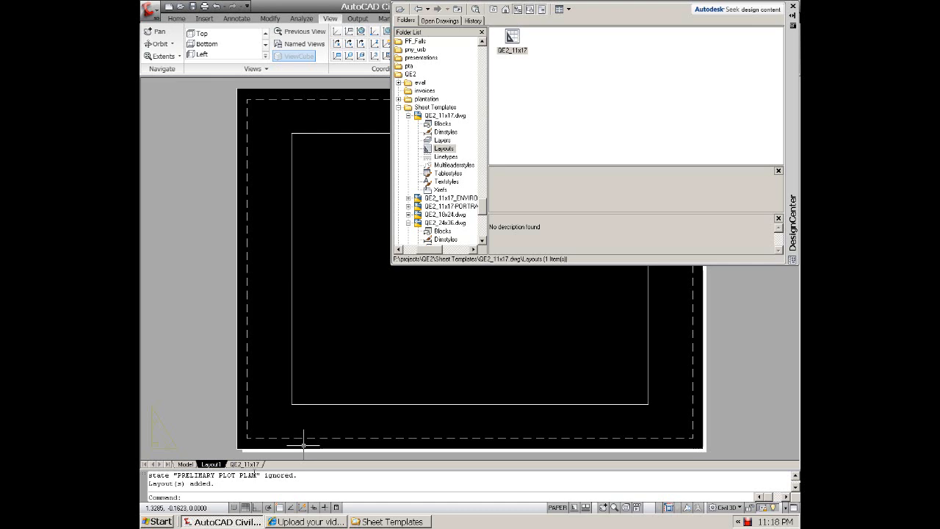
click(242, 463)
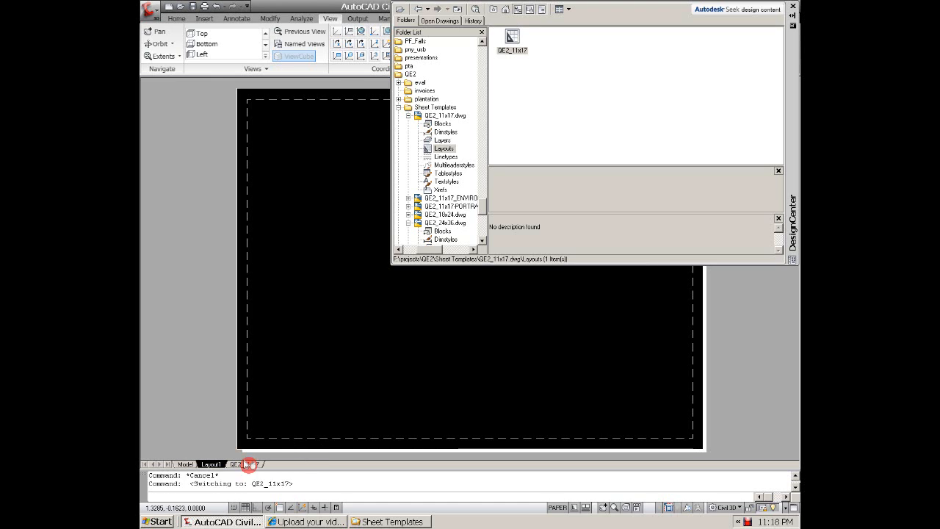
click(246, 464)
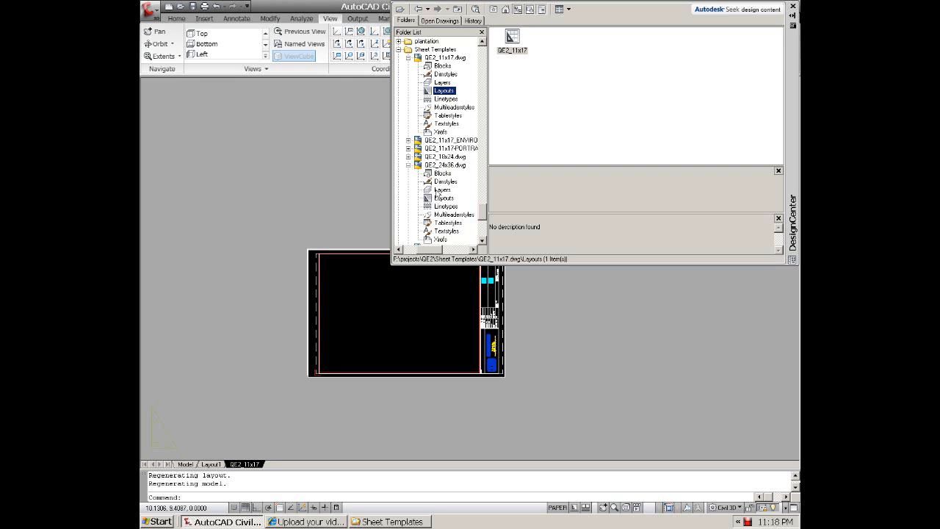
Step: Add the QE2_24x36 layout from QE2_24x36.dwg and activate its tab
click(445, 197)
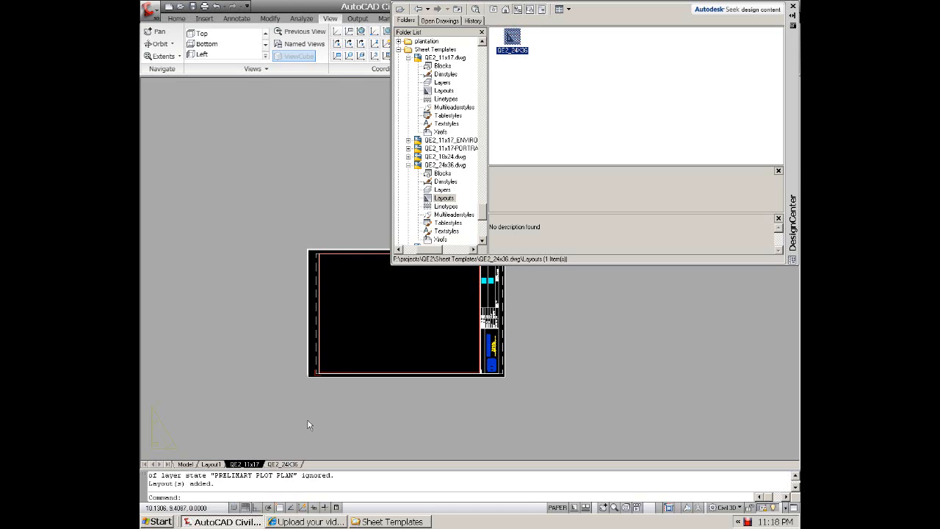
click(282, 464)
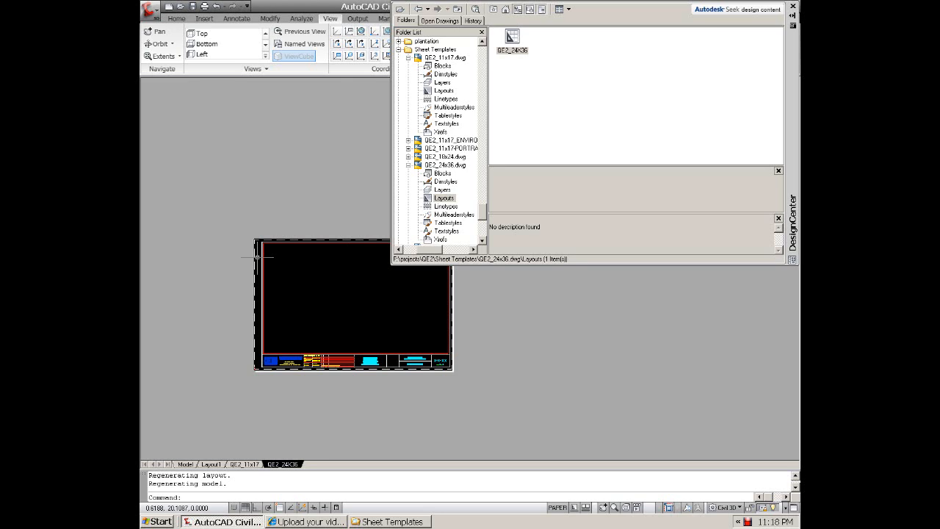
mouse_move(346, 280)
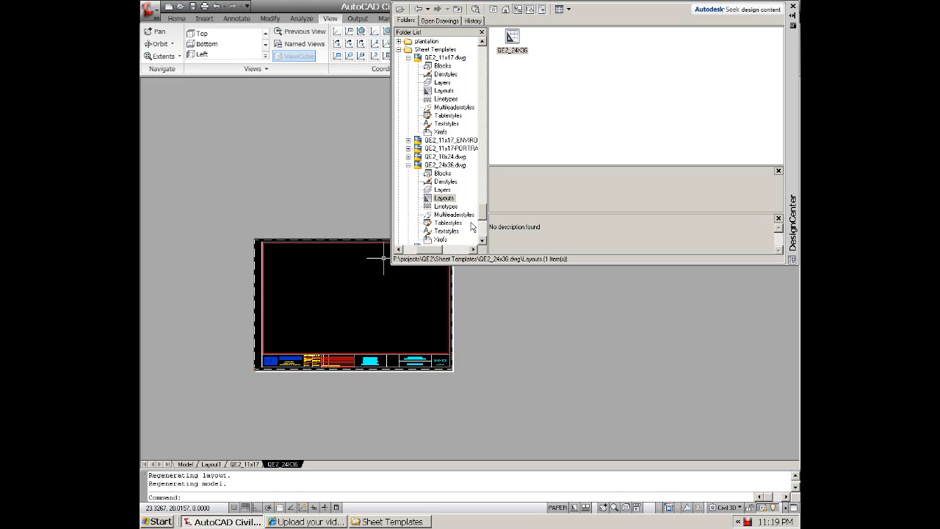
Step: Insert the QE2_36x44 layout from QE2_36x44.dwg, then close DesignCenter
scroll(down, 3)
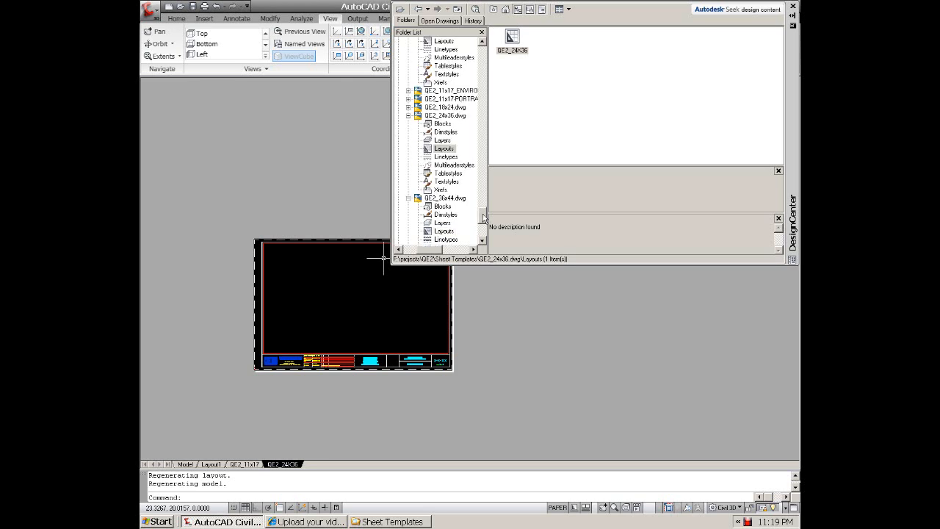
scroll(up, 3)
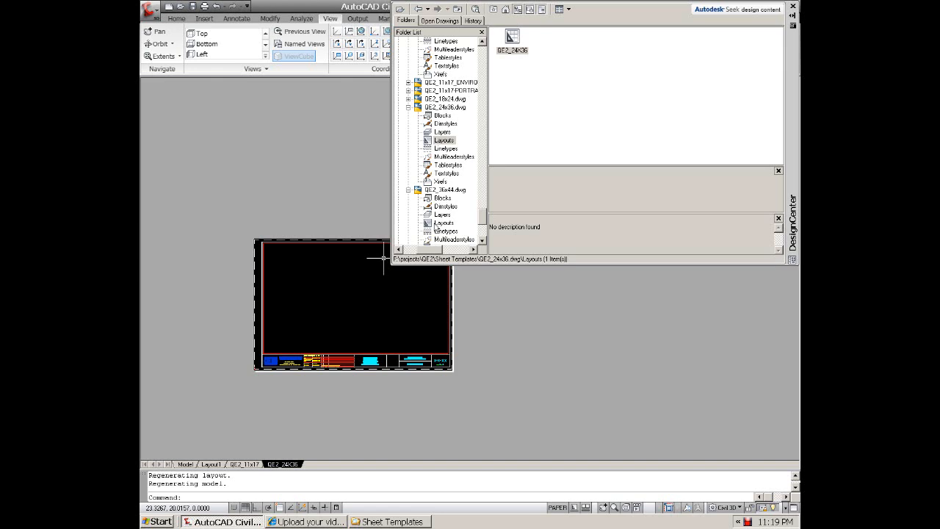
click(445, 223)
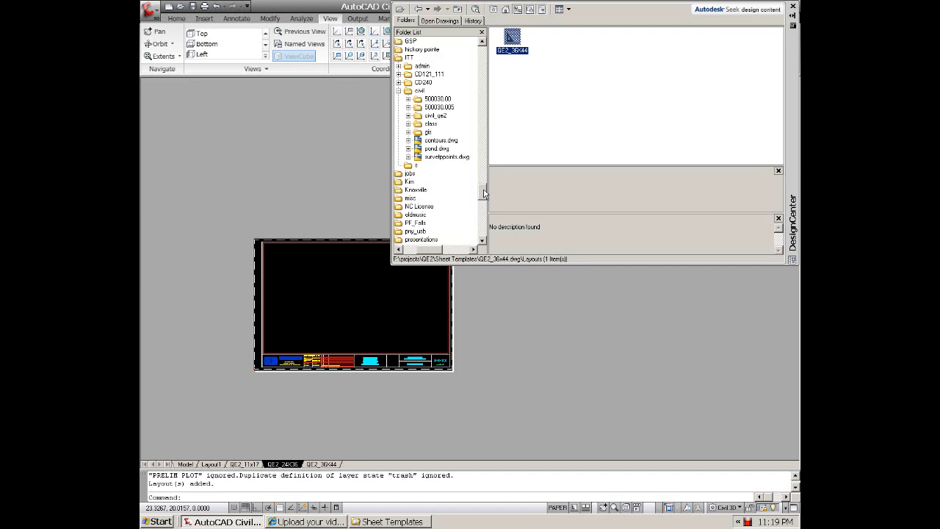
scroll(down, 3)
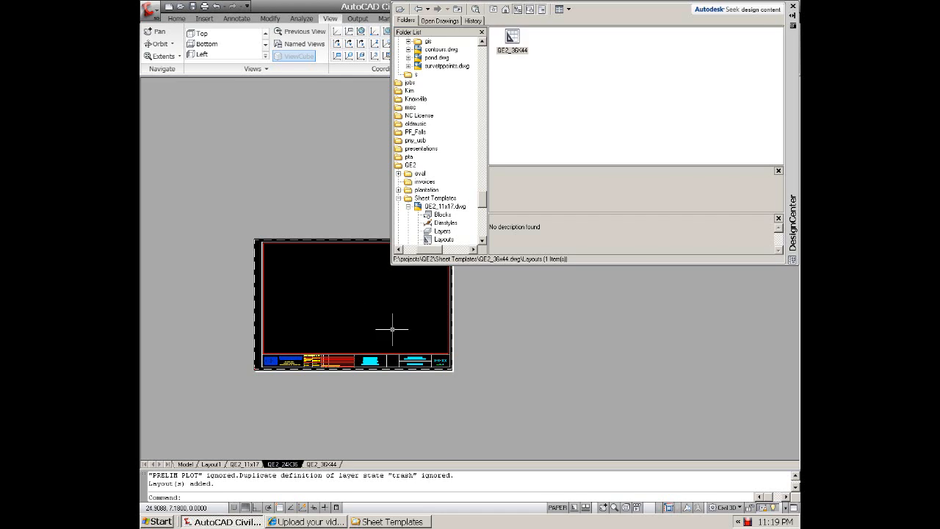
mouse_move(428, 310)
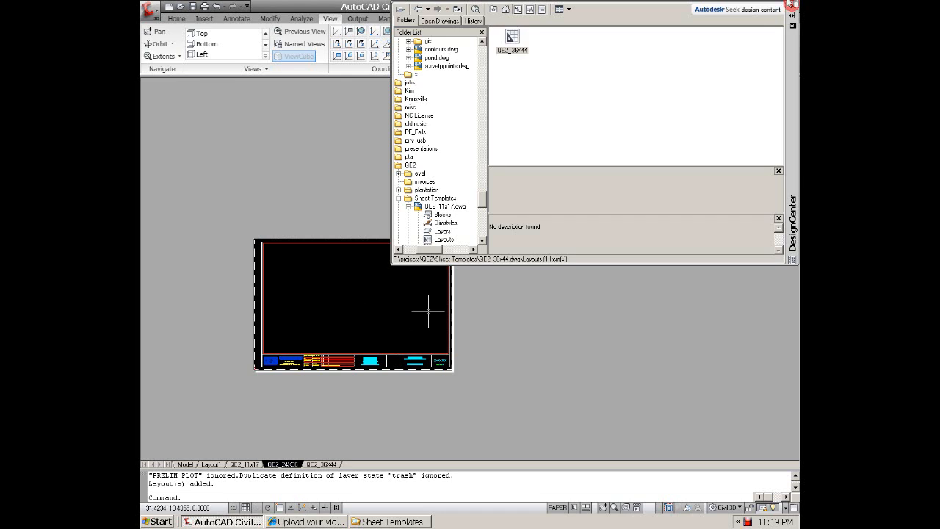
click(482, 33)
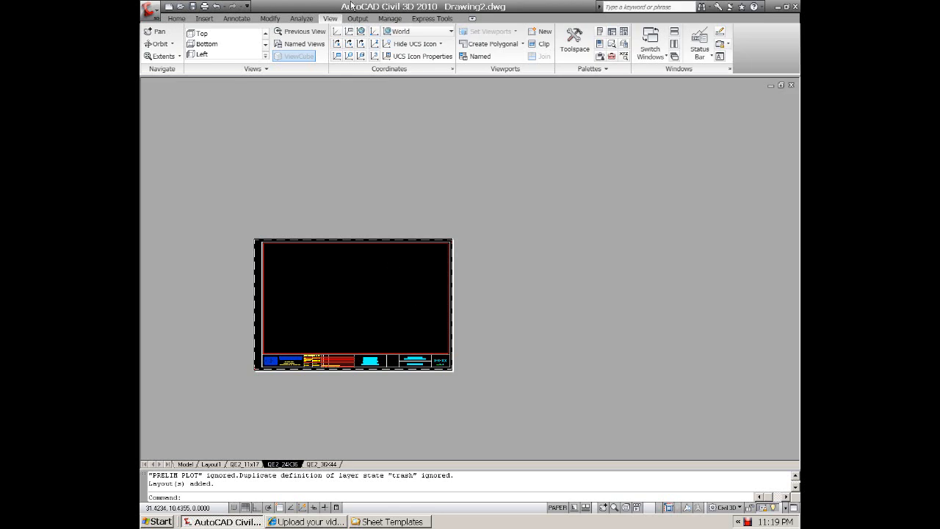
mouse_move(182, 87)
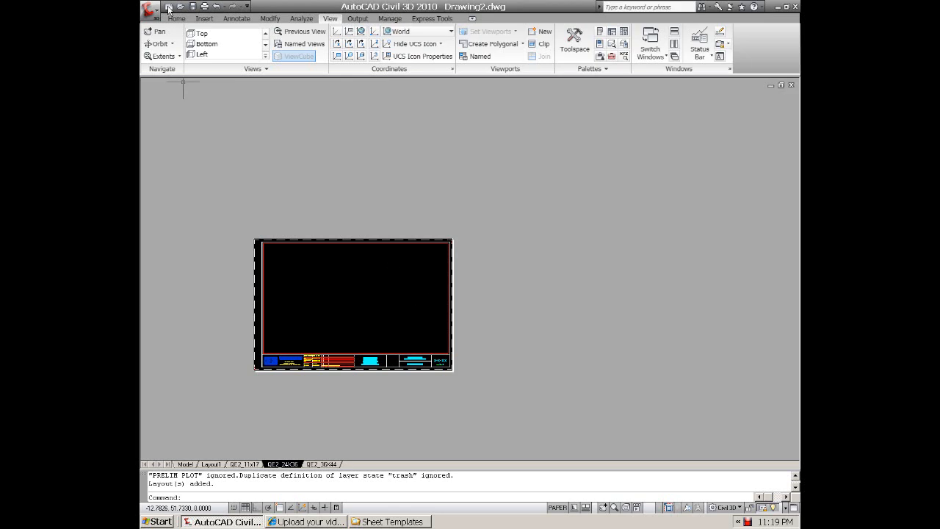
Step: Save Drawing2 with Save As into the admin folder on Local Disk (C:)
click(150, 10)
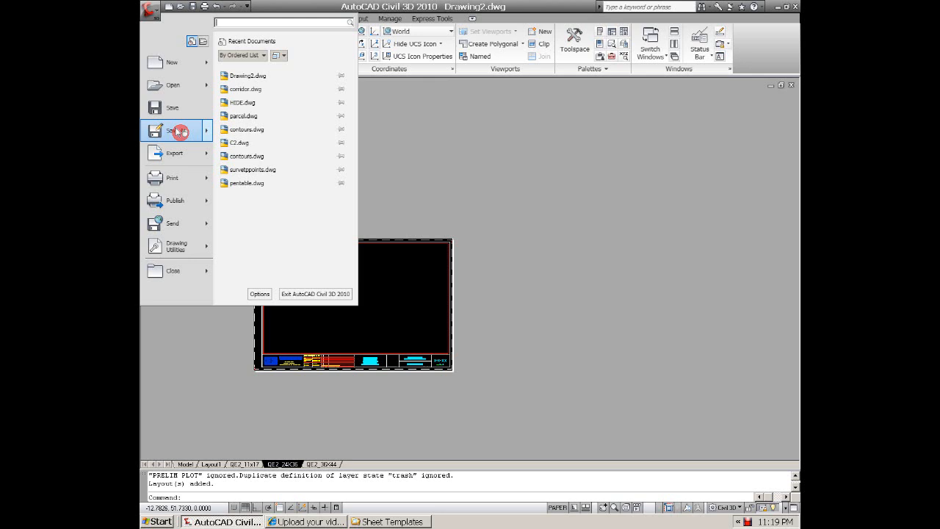
click(172, 130)
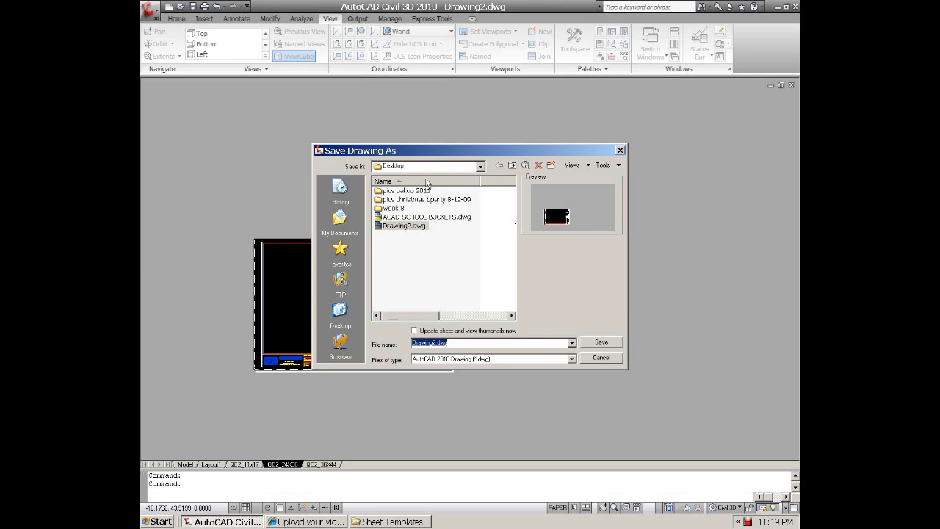
click(481, 165)
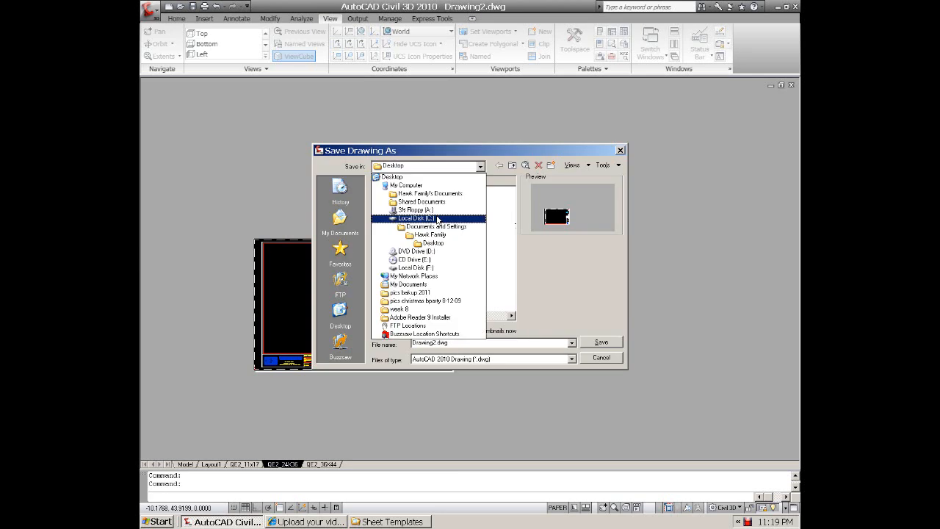
double_click(411, 218)
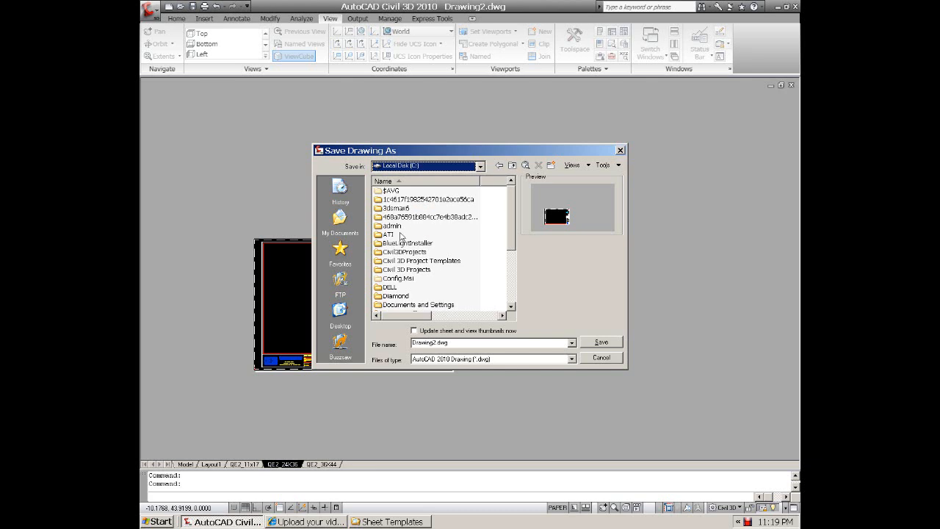
double_click(390, 225)
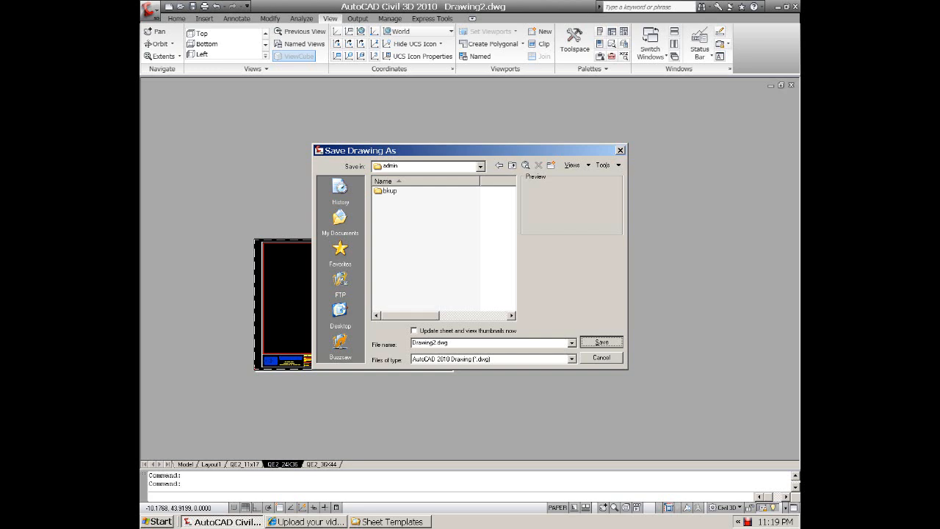
click(601, 342)
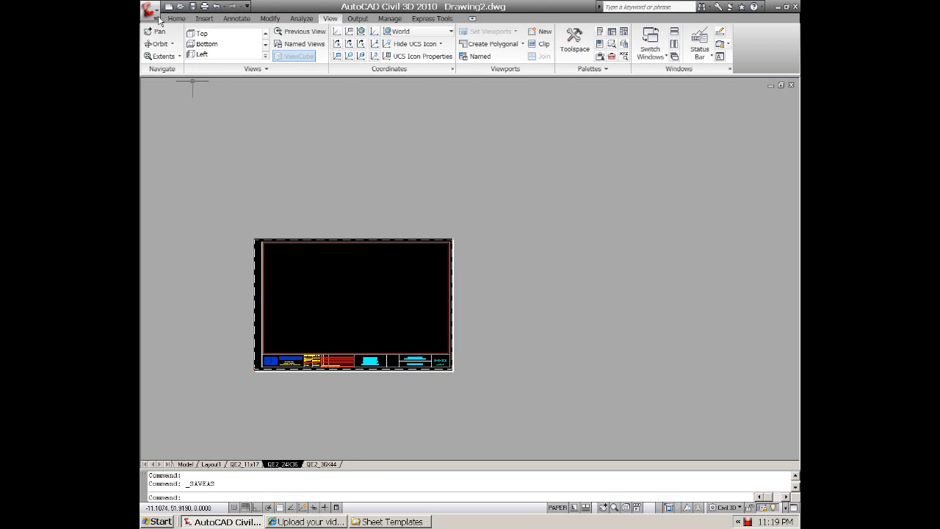
Step: Close Drawing2 and start a new blank Drawing3 from the chosen template
click(151, 9)
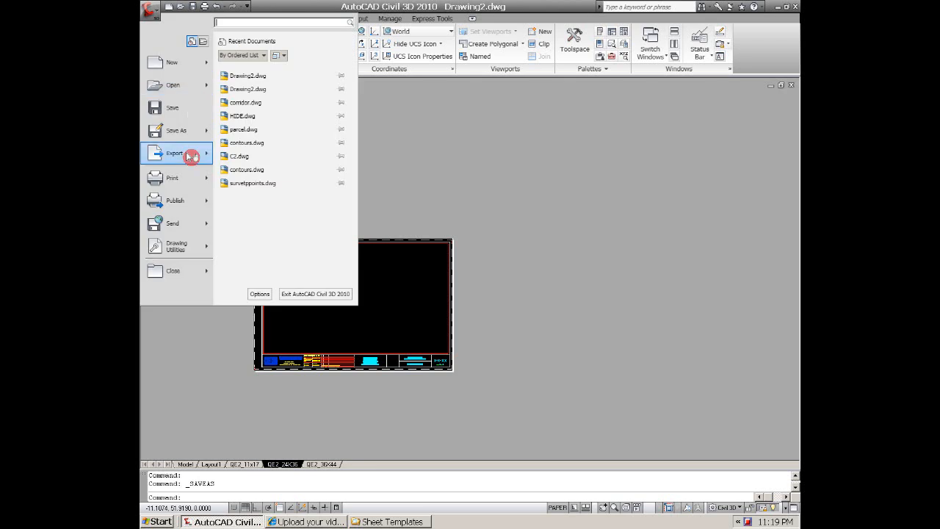
mouse_move(172, 270)
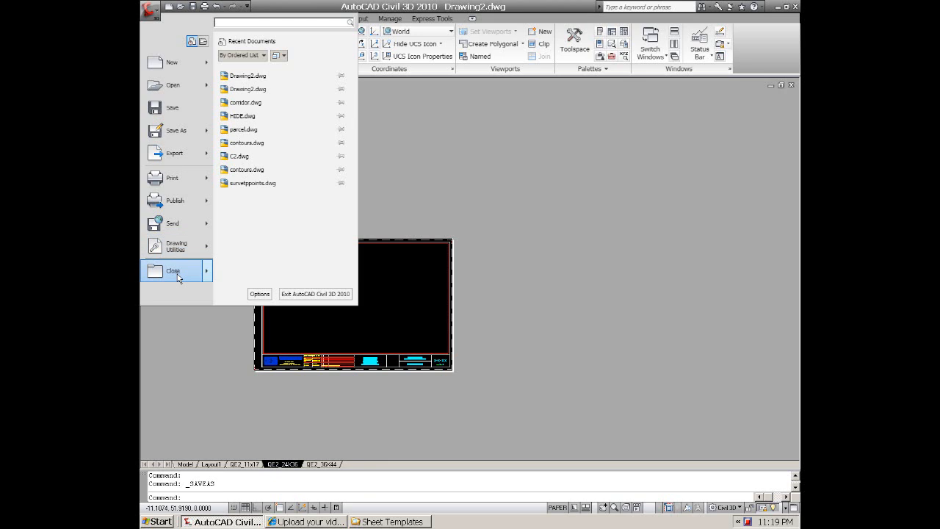
click(171, 61)
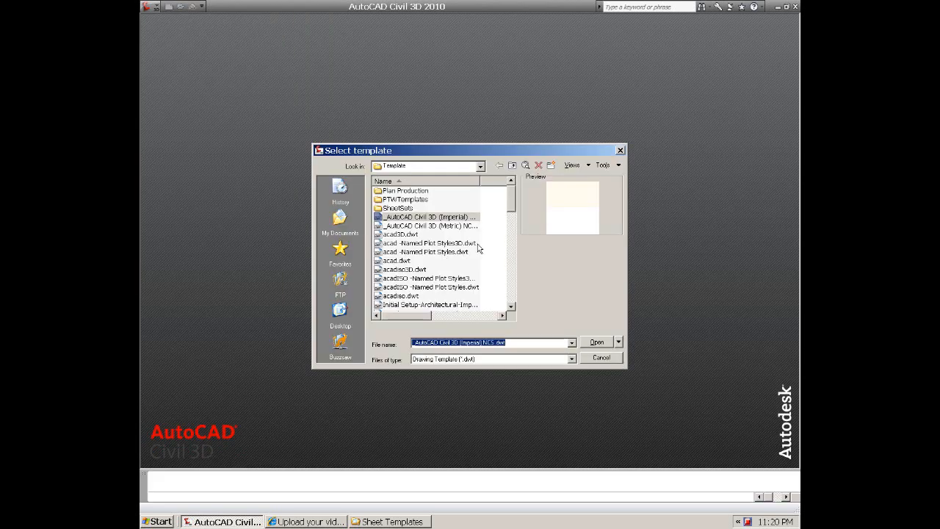
click(596, 341)
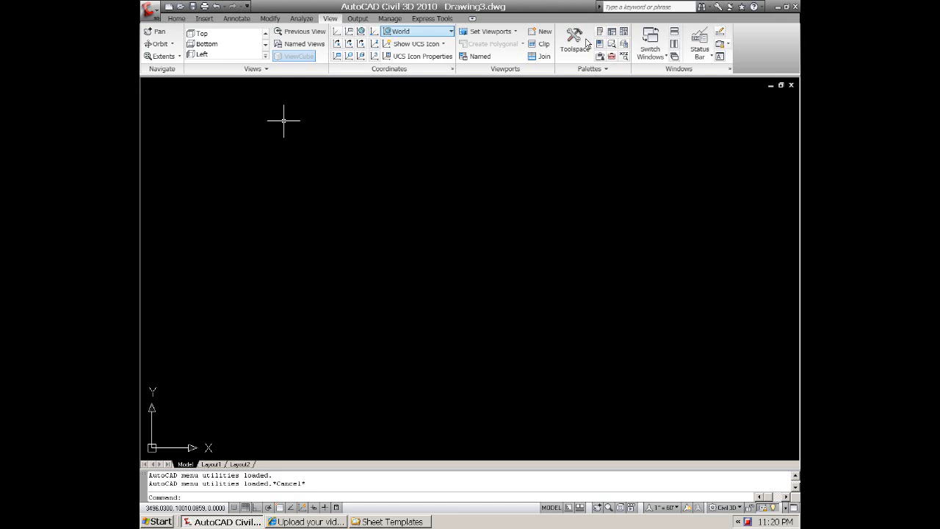
Step: Reopen DesignCenter and browse the folder tree to C:\admin
click(600, 31)
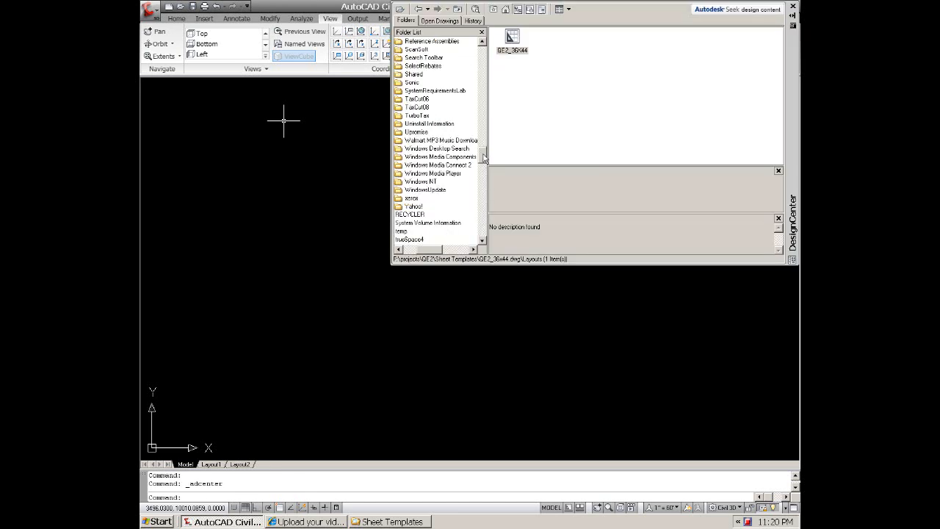
scroll(up, 3)
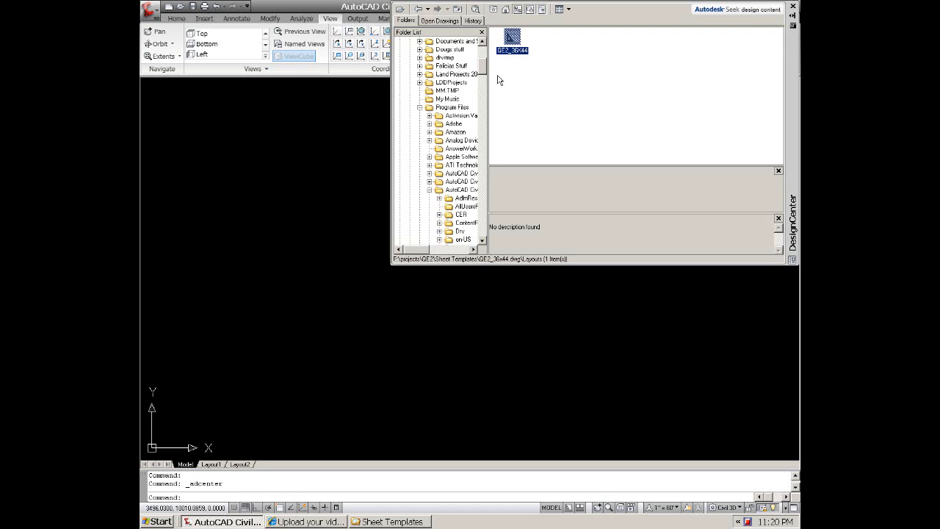
scroll(up, 3)
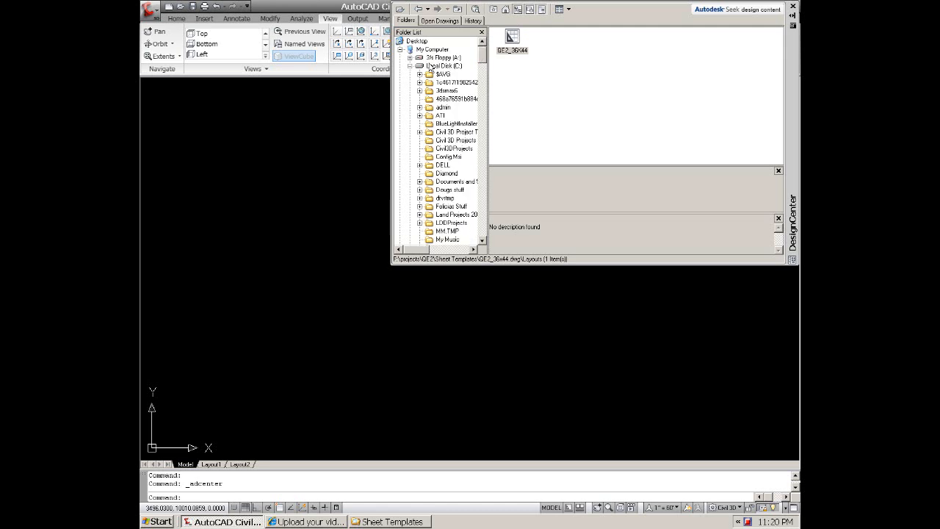
click(442, 106)
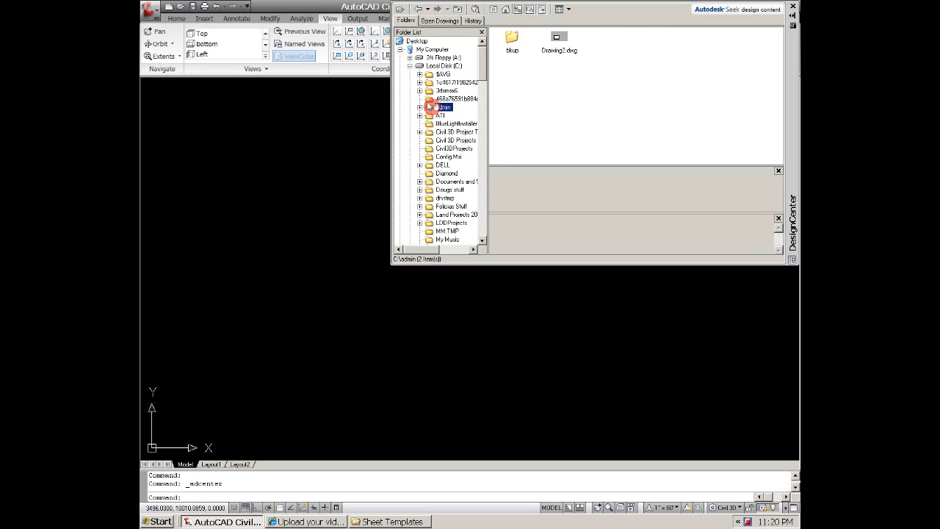
mouse_move(549, 57)
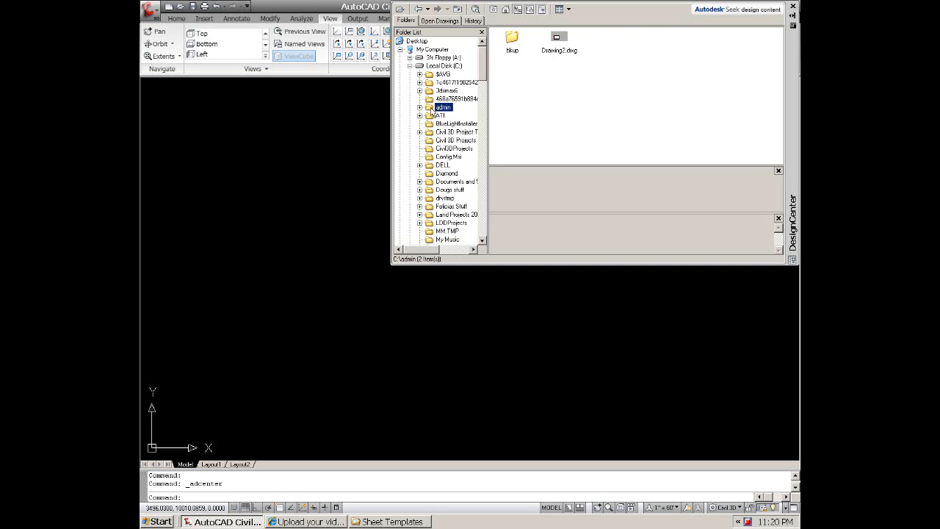
click(419, 99)
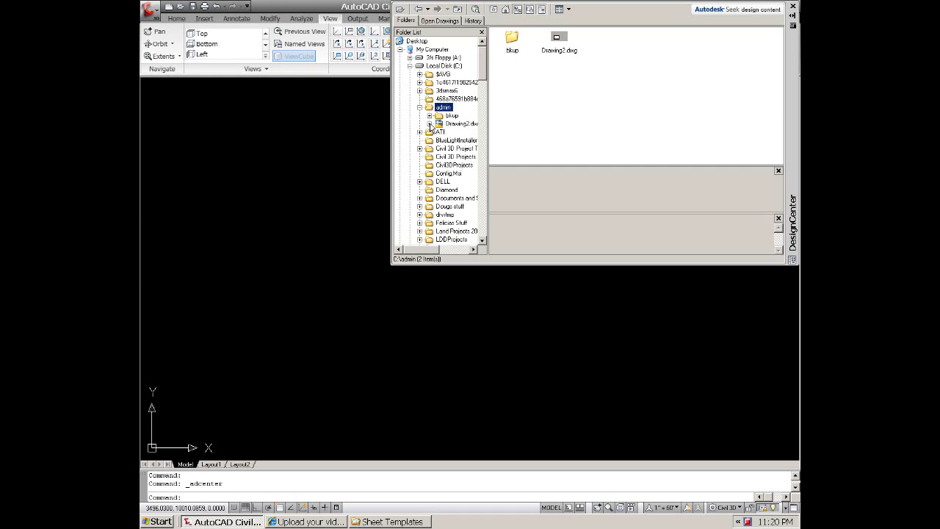
Step: Expand Drawing2.dwg and display its Layouts category in the content pane
click(431, 123)
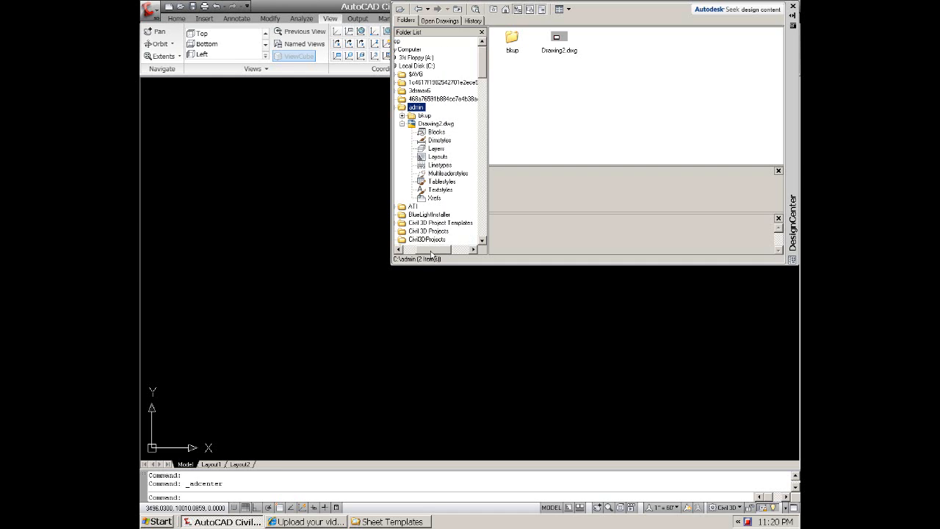
click(437, 149)
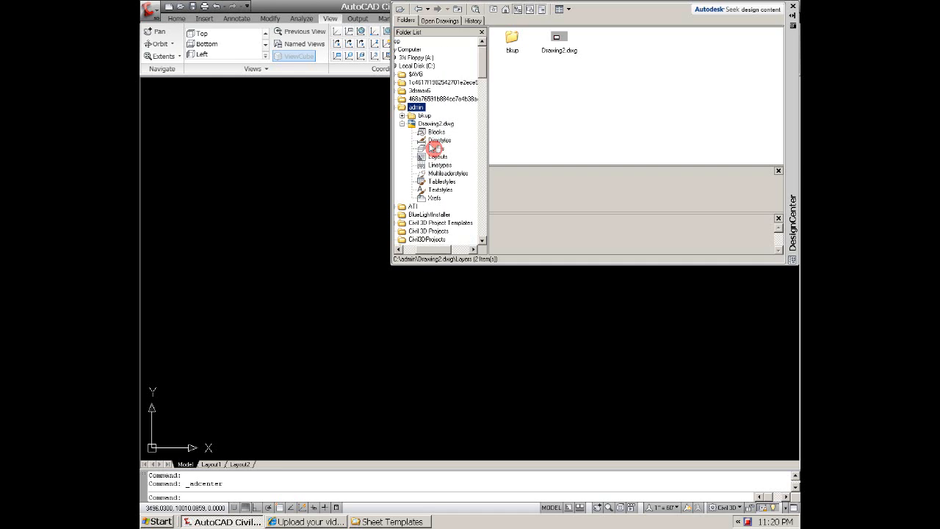
click(436, 148)
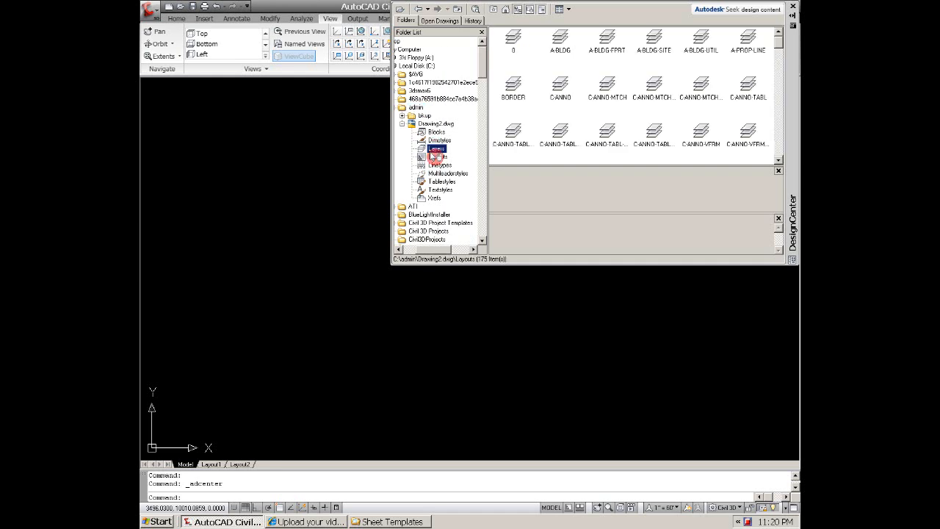
click(437, 156)
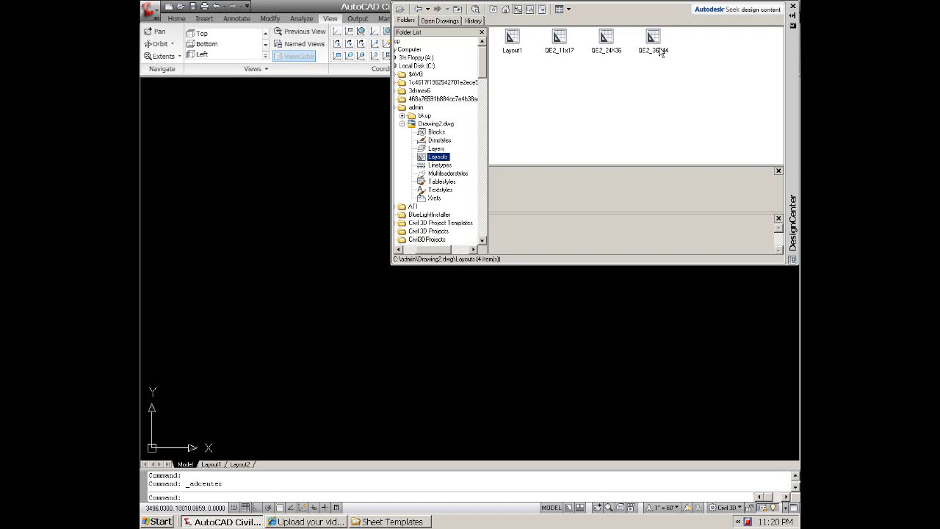
mouse_move(641, 48)
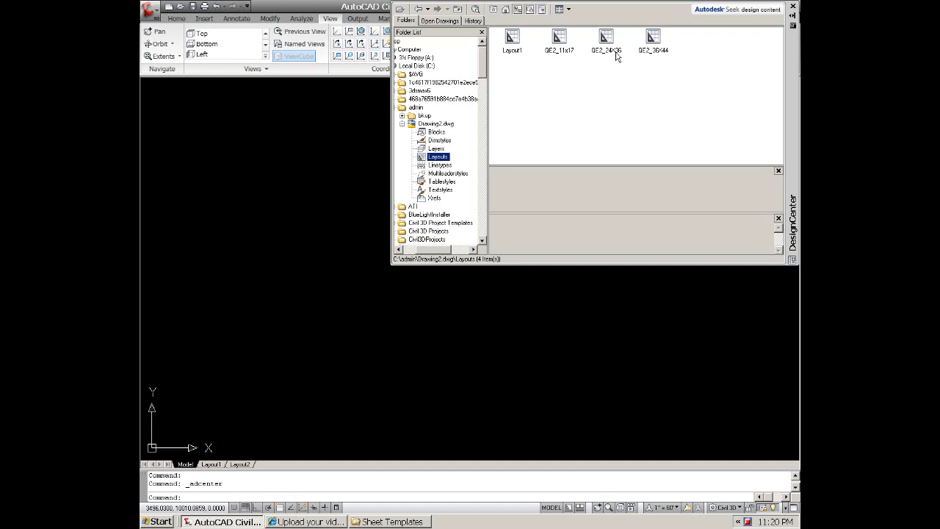
mouse_move(676, 66)
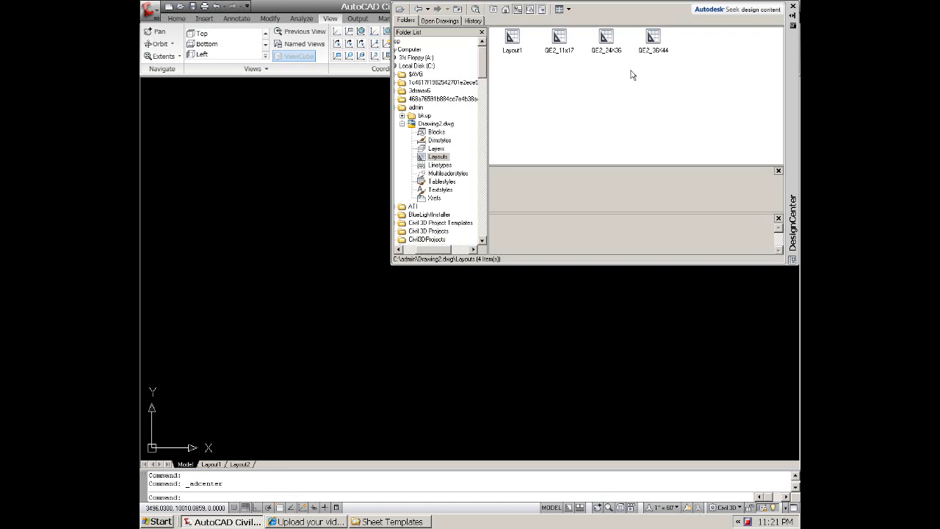
mouse_move(630, 79)
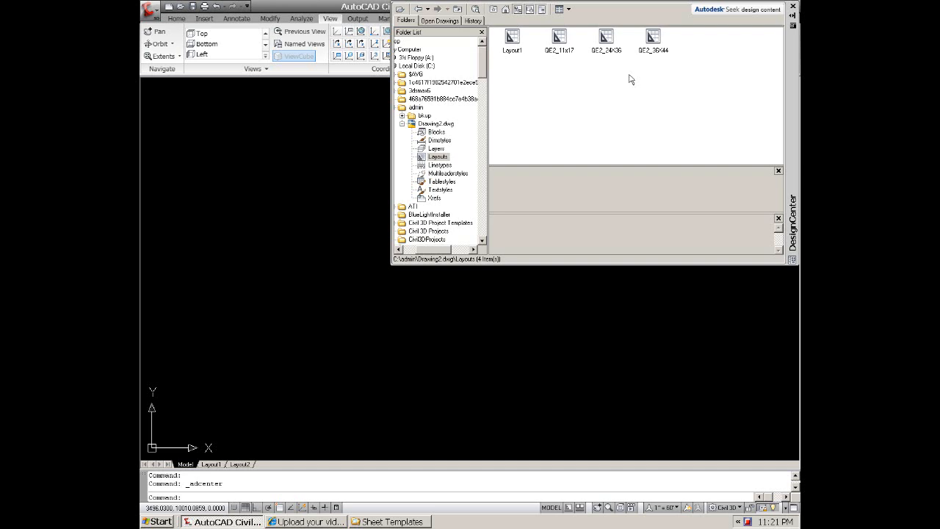
mouse_move(564, 59)
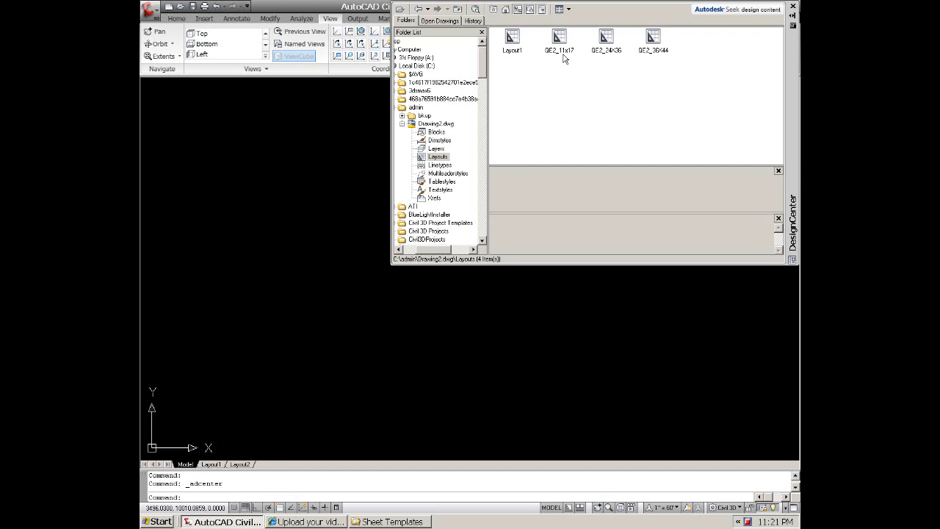
mouse_move(552, 49)
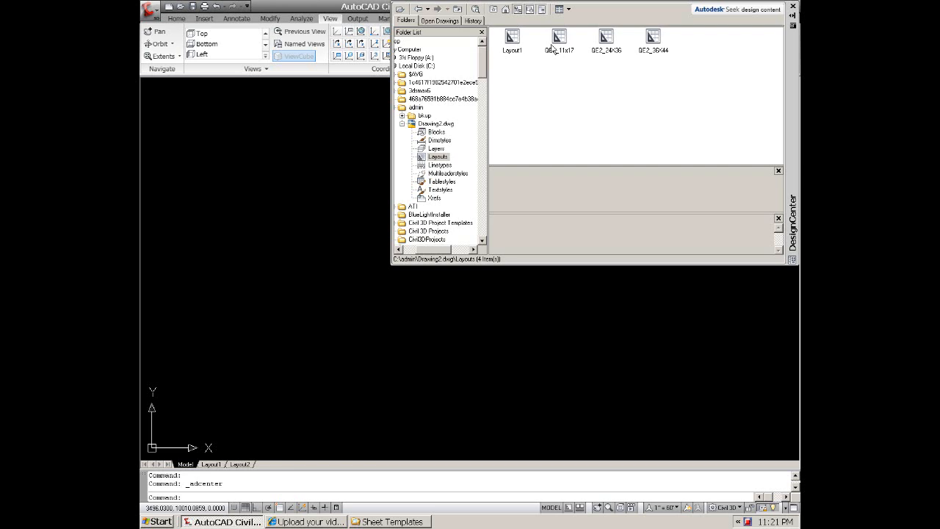
mouse_move(562, 50)
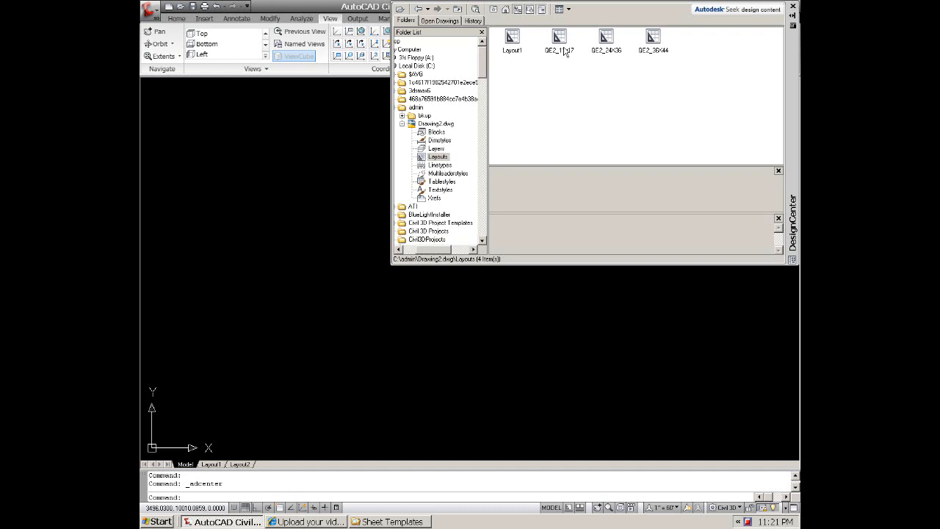
mouse_move(564, 57)
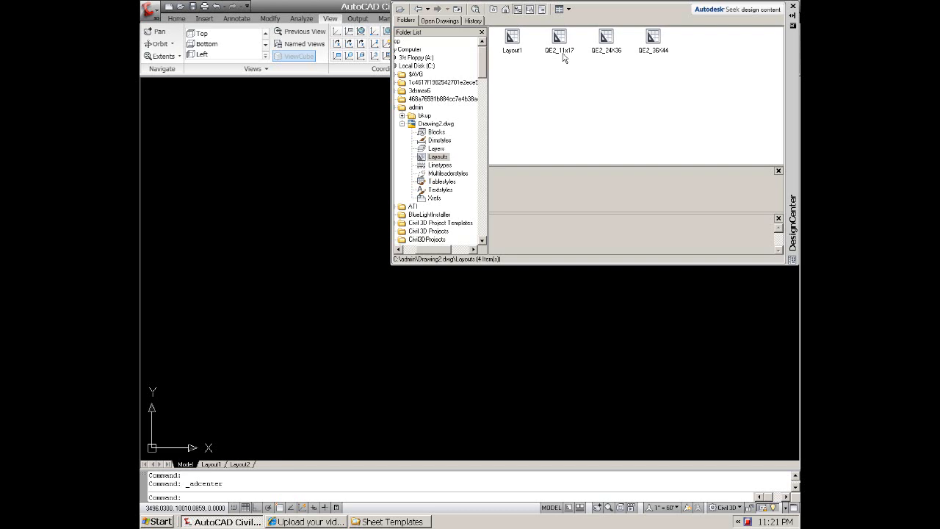
Step: Insert the QE2_11x17 layout from Drawing2.dwg, then select QE2_24x36
click(559, 41)
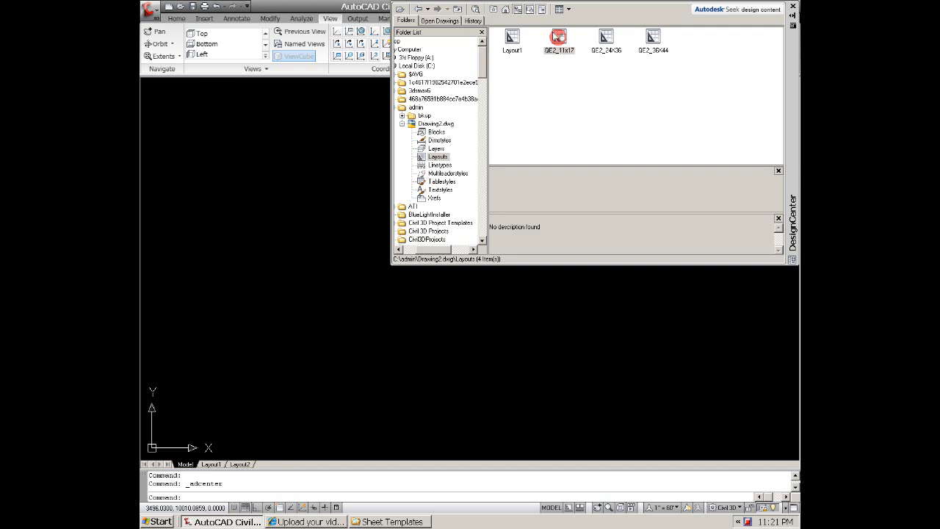
click(559, 39)
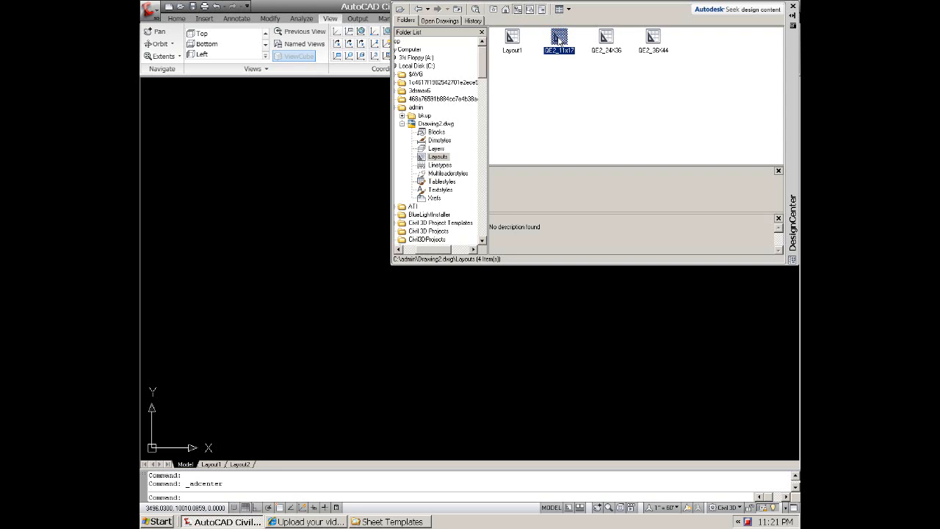
mouse_move(603, 53)
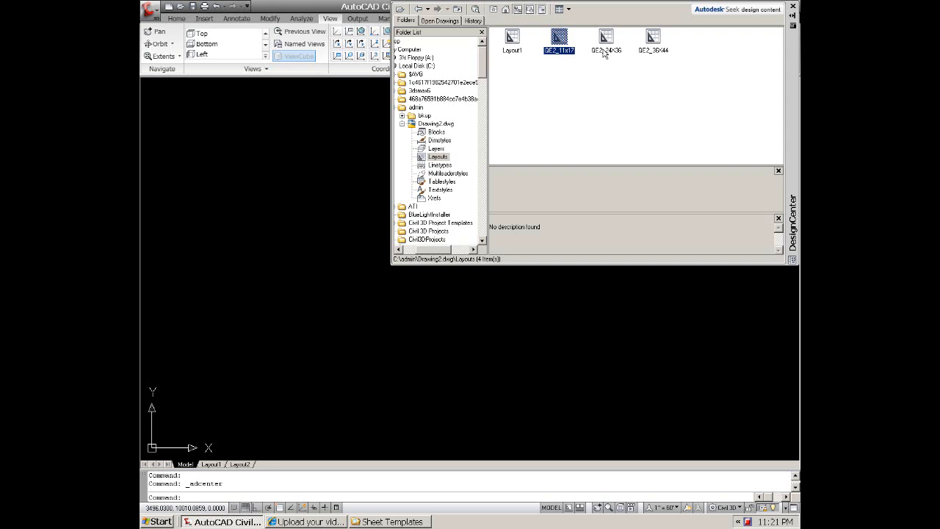
double_click(559, 38)
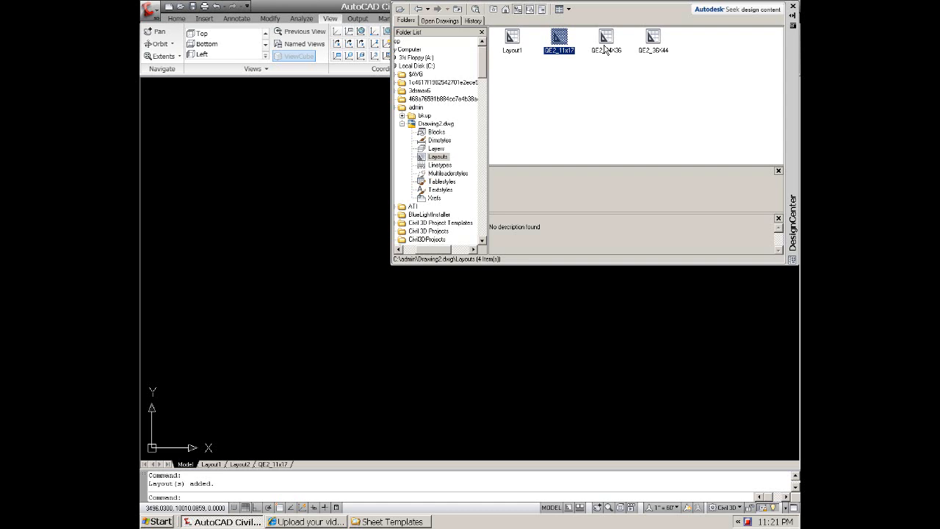
click(606, 37)
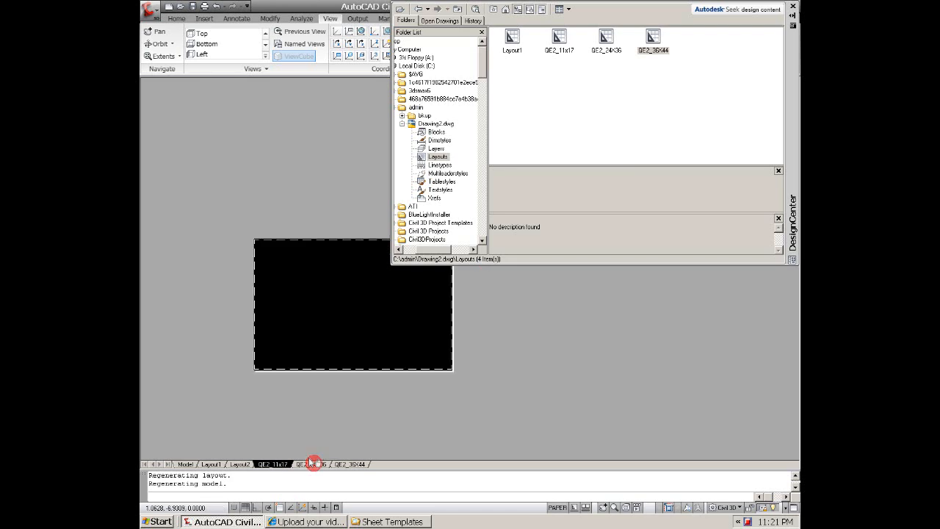
Step: View the QE2_24x36 layout sheet, then the QE2_36x44 sheet with its title block
click(310, 463)
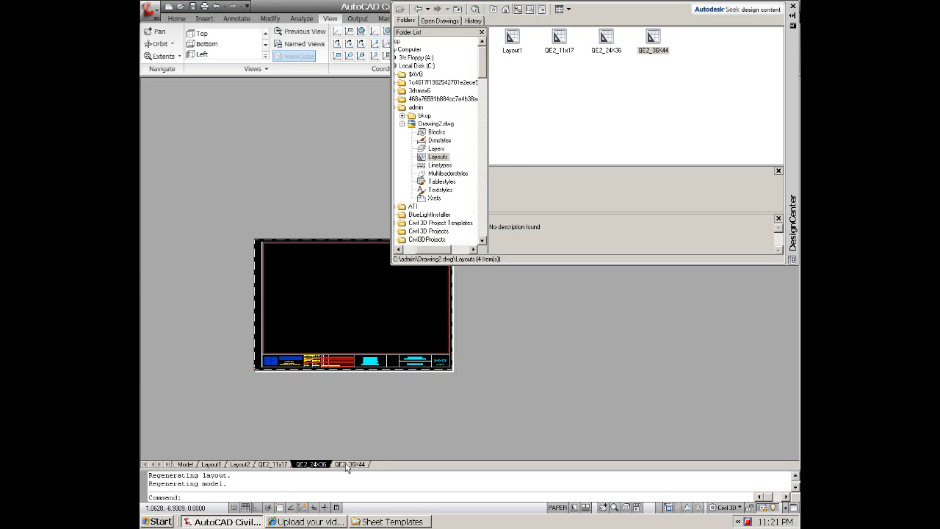
click(351, 463)
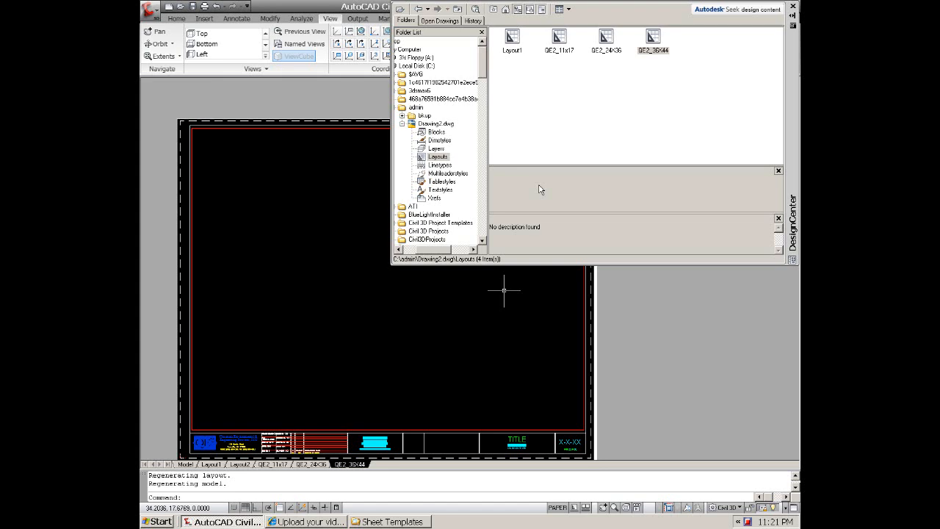
mouse_move(354, 406)
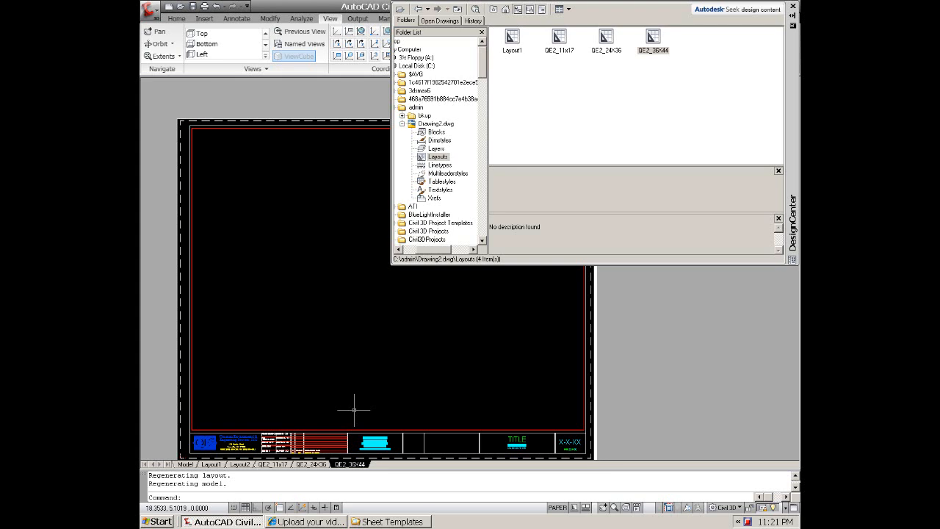
mouse_move(355, 370)
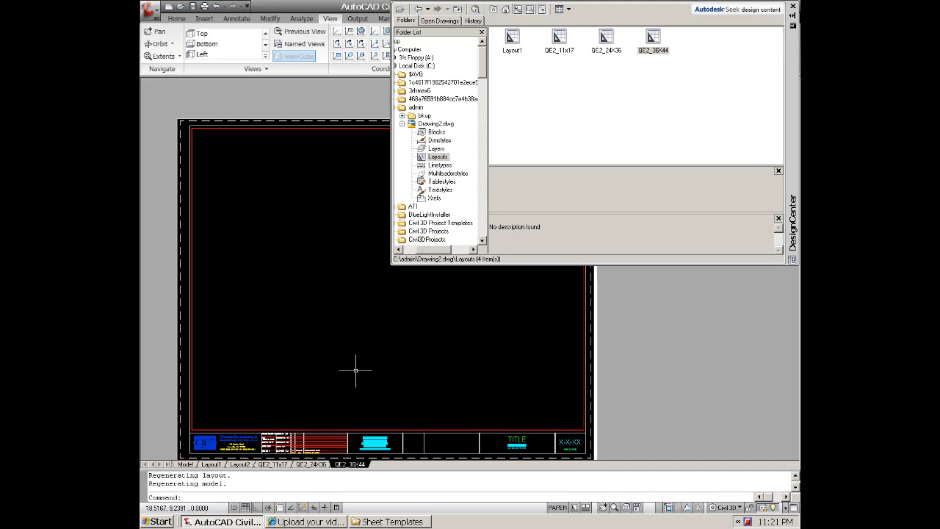